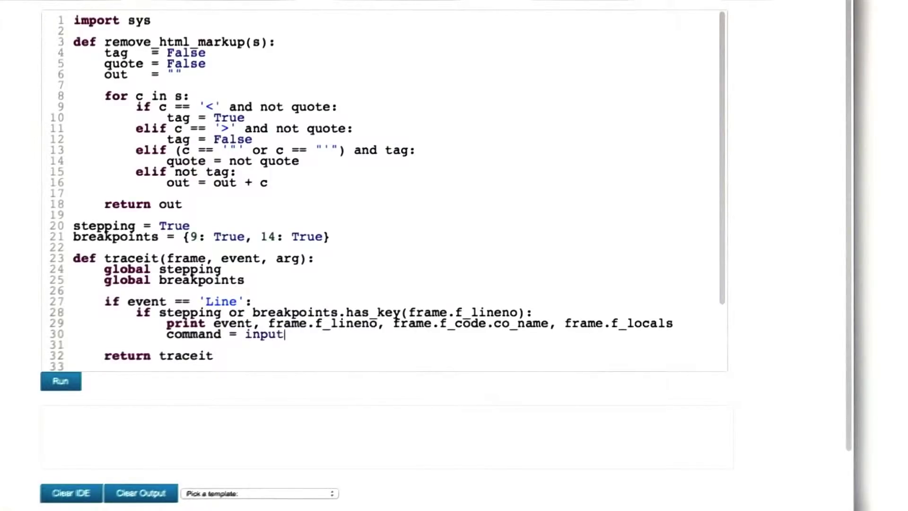
{"action": "type", "text": "_command()"}
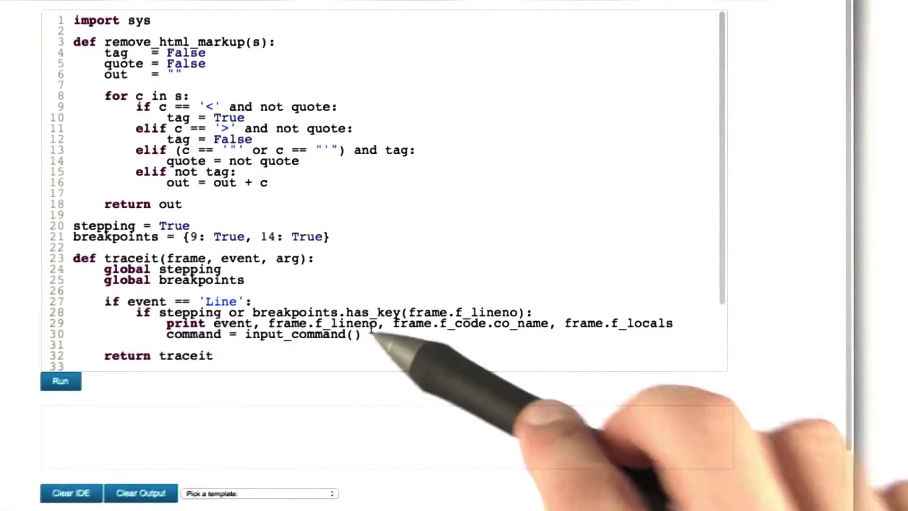
{"action": "type", "text": "resume = debug(command, arg, frame.f_locals)"}
{"action": "type", "text": "if command.startswith('s'):"}
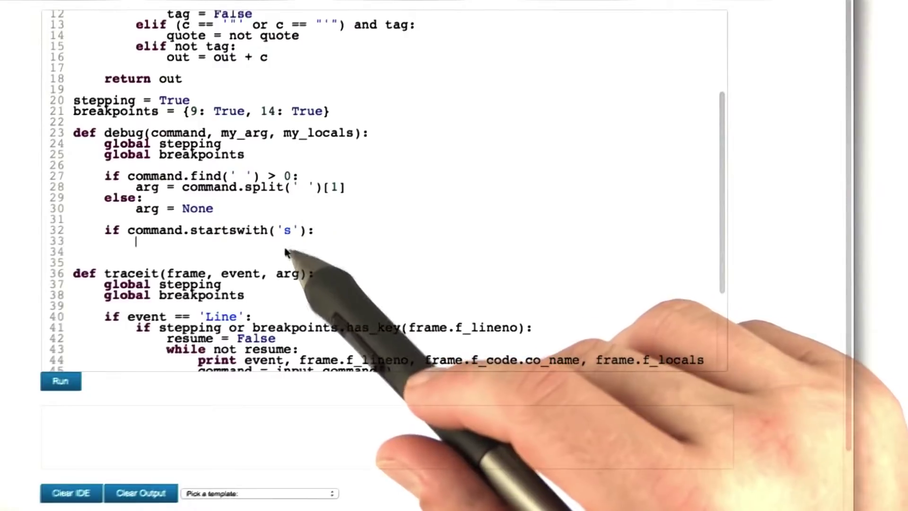
{"action": "type", "text": "stepping = True"}
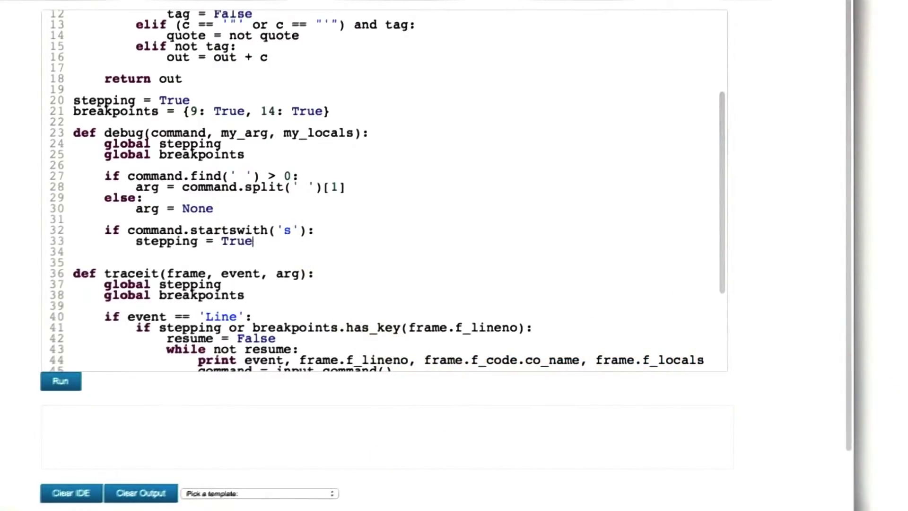